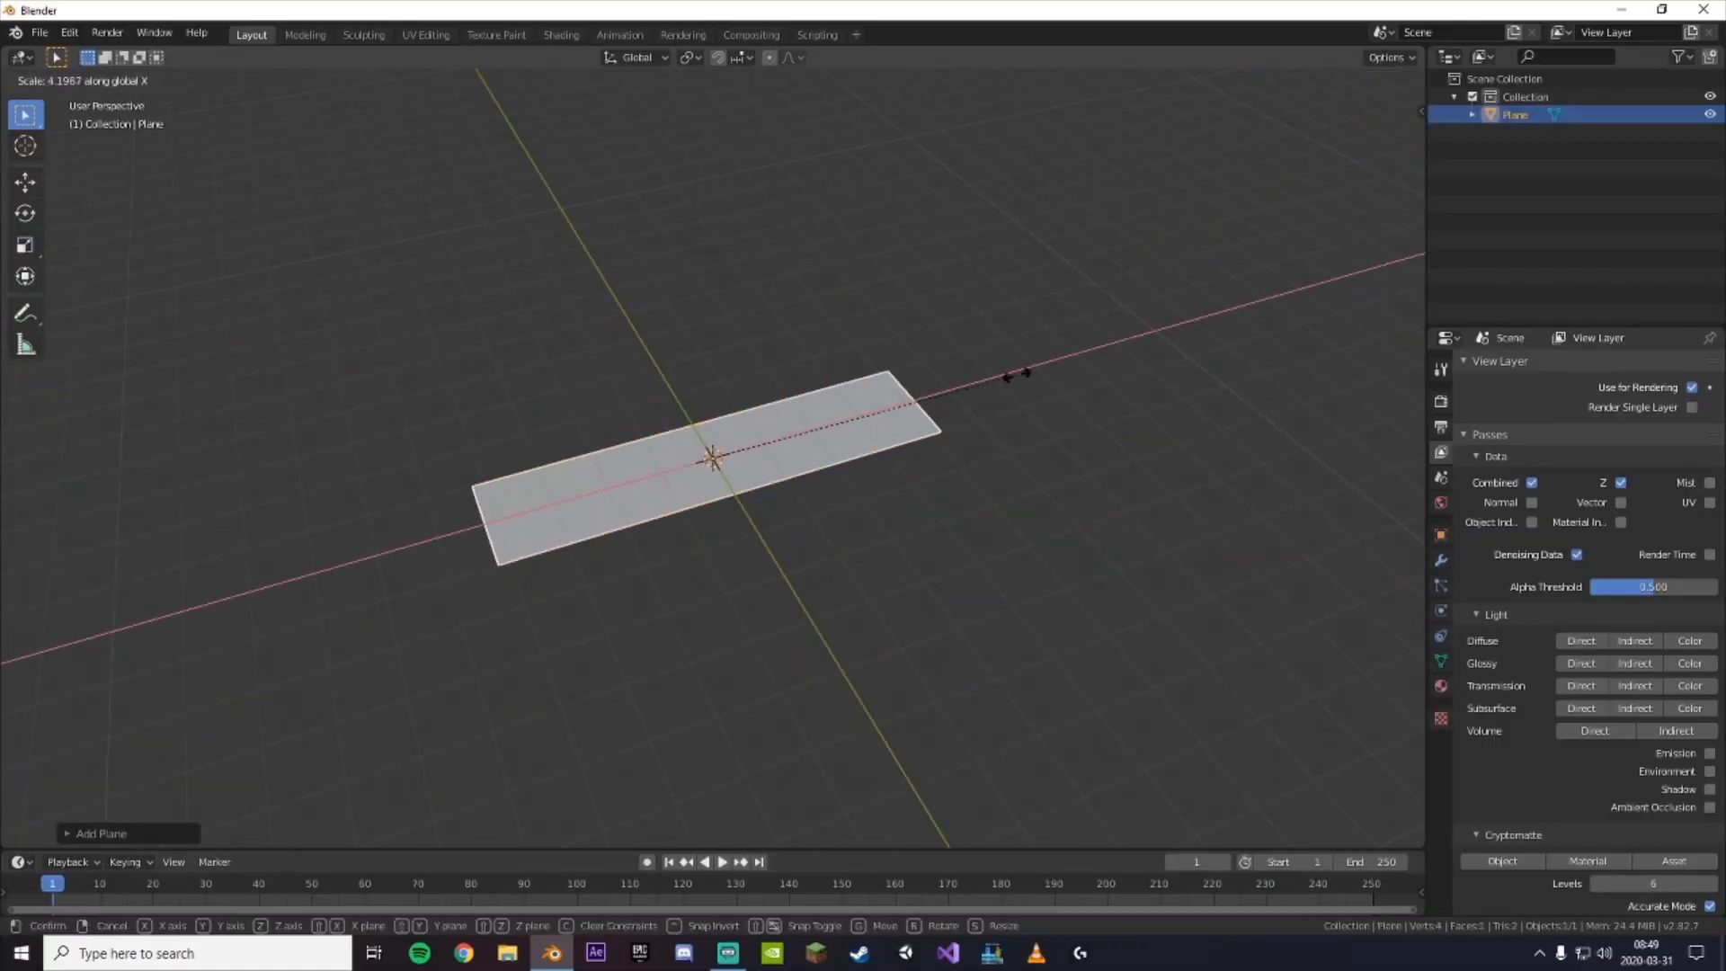
Stretch the plane into a long road strip and tweak the asphalt texture's bump.
left_click(560, 35)
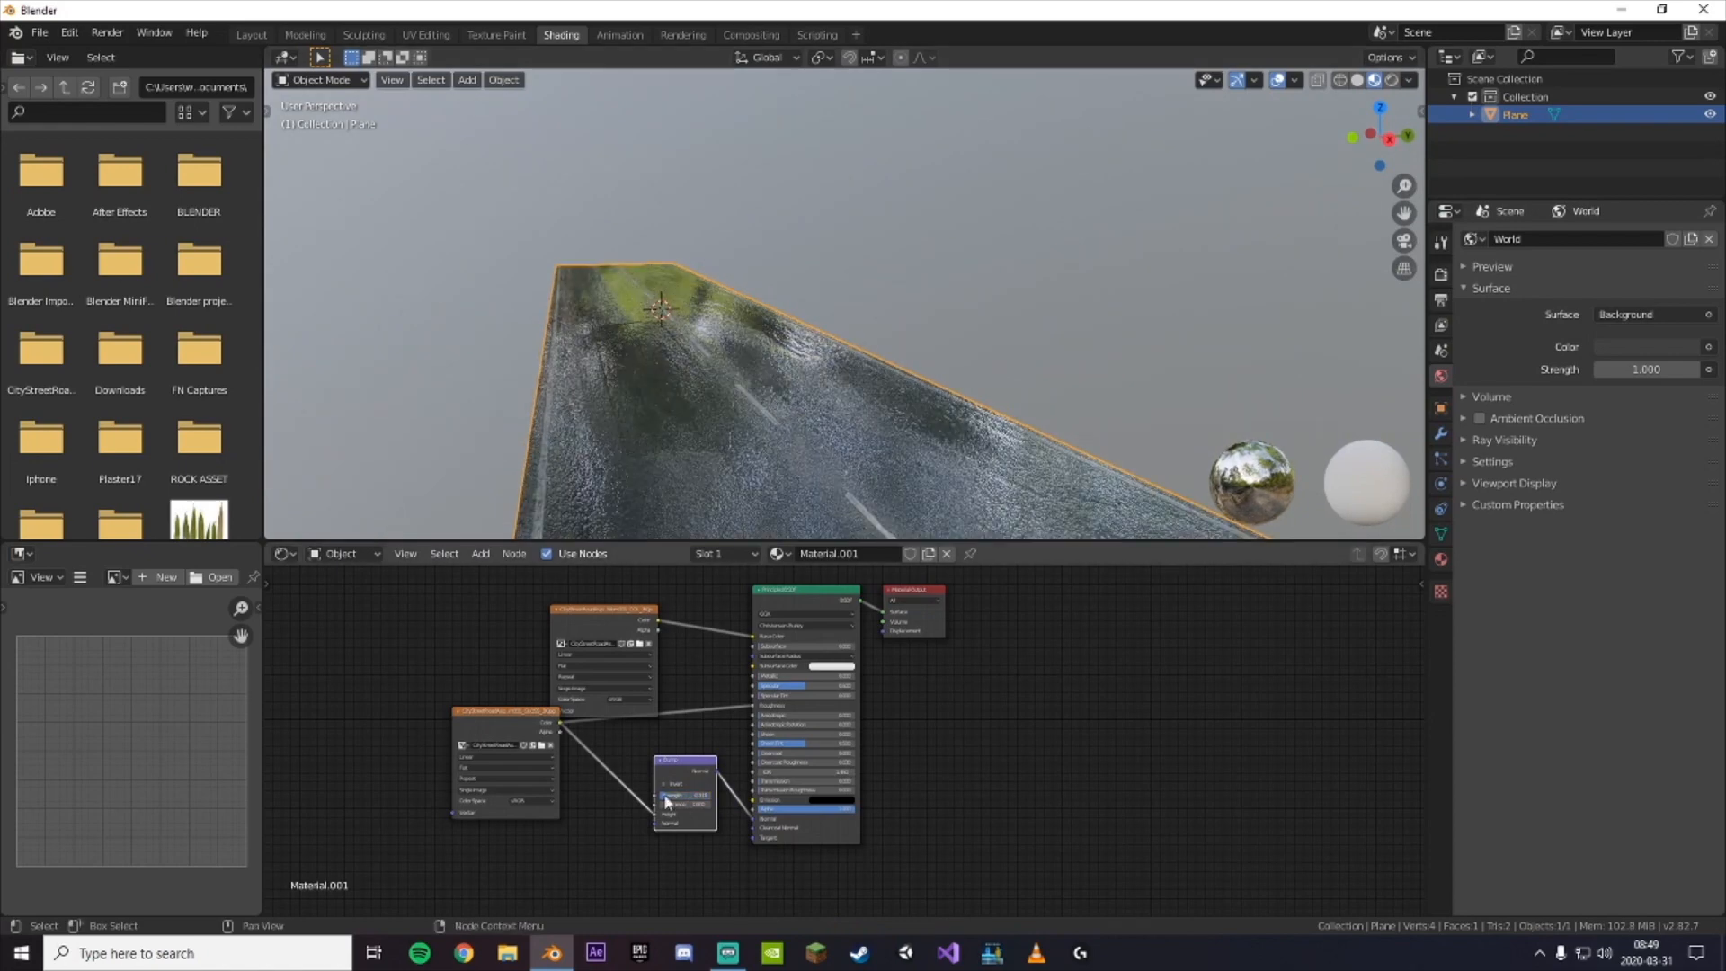
left_click(251, 34)
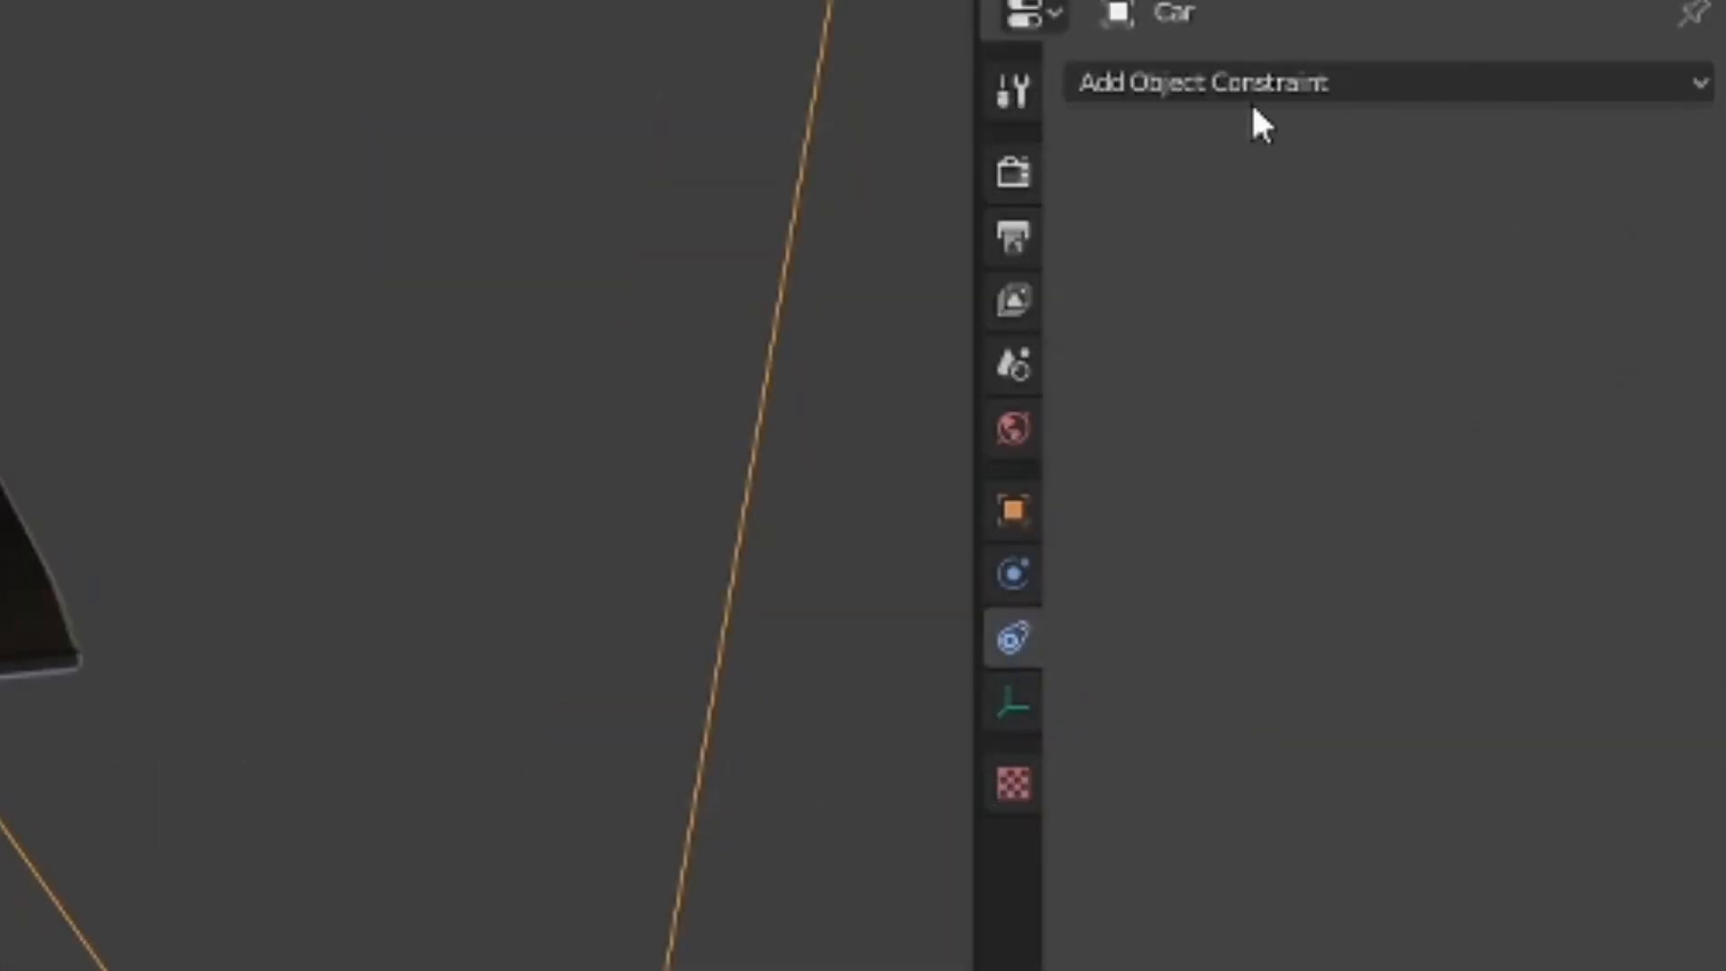
Give the red car a Follow Path constraint targeting Car Curve.
left_click(1241, 81)
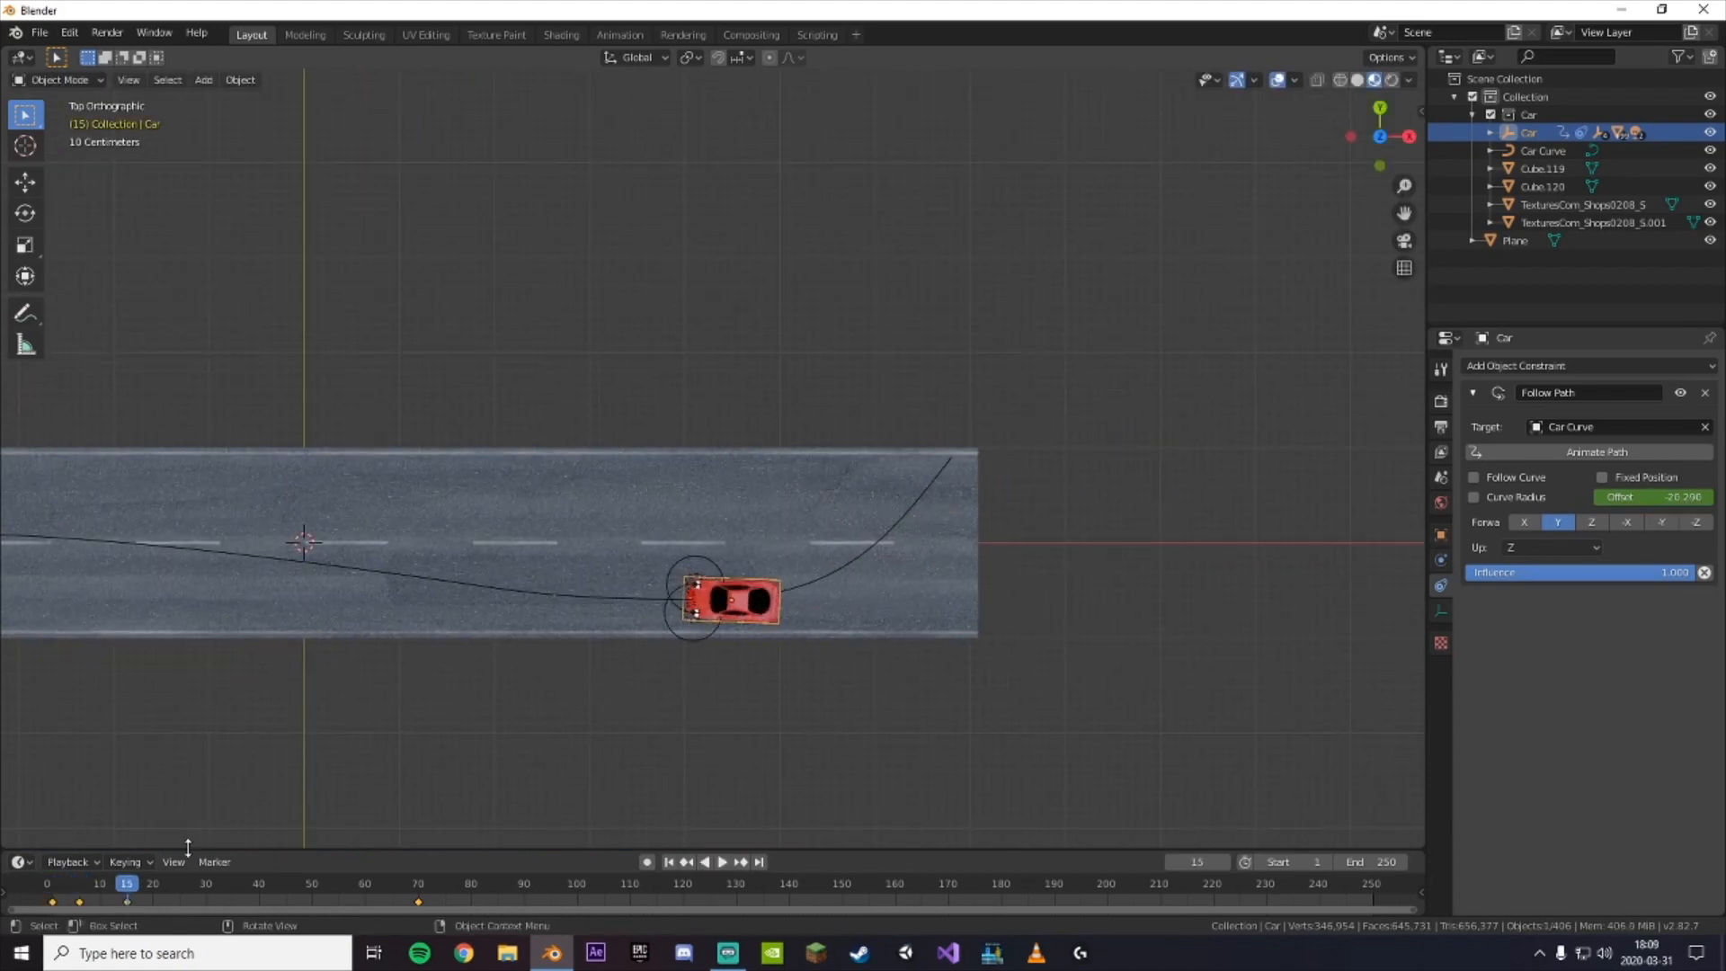
left_click(726, 861)
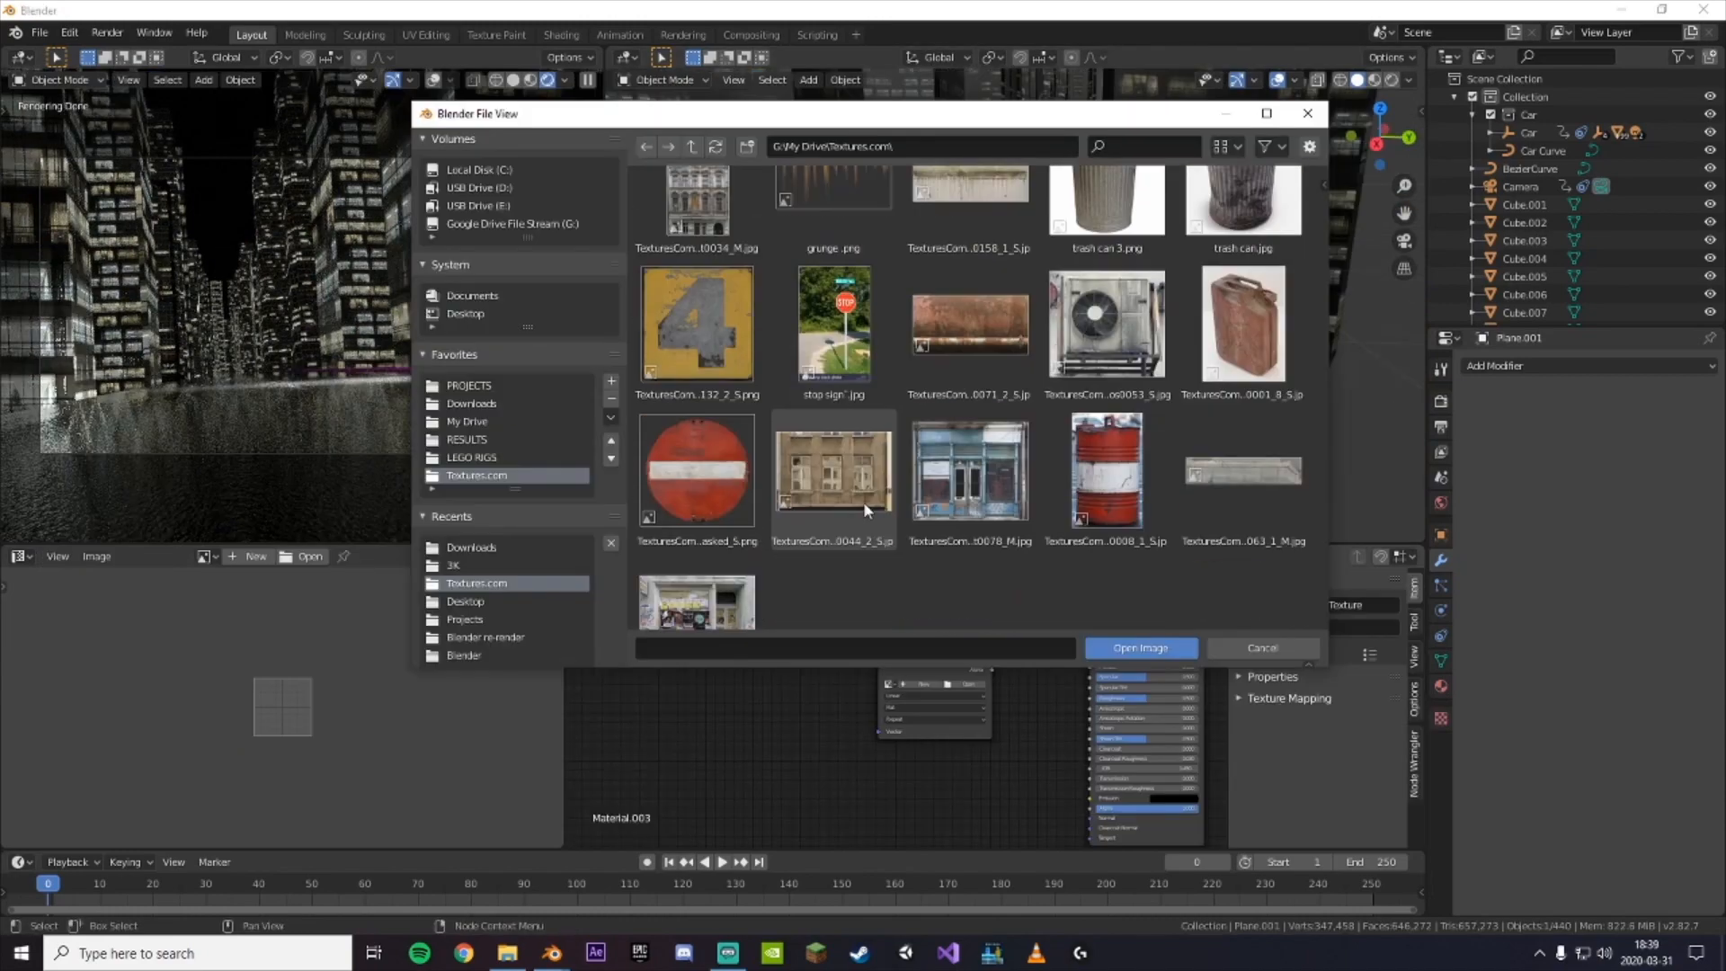
Choose the building facade image for Plane.001's Image Texture node.
left_click(1141, 648)
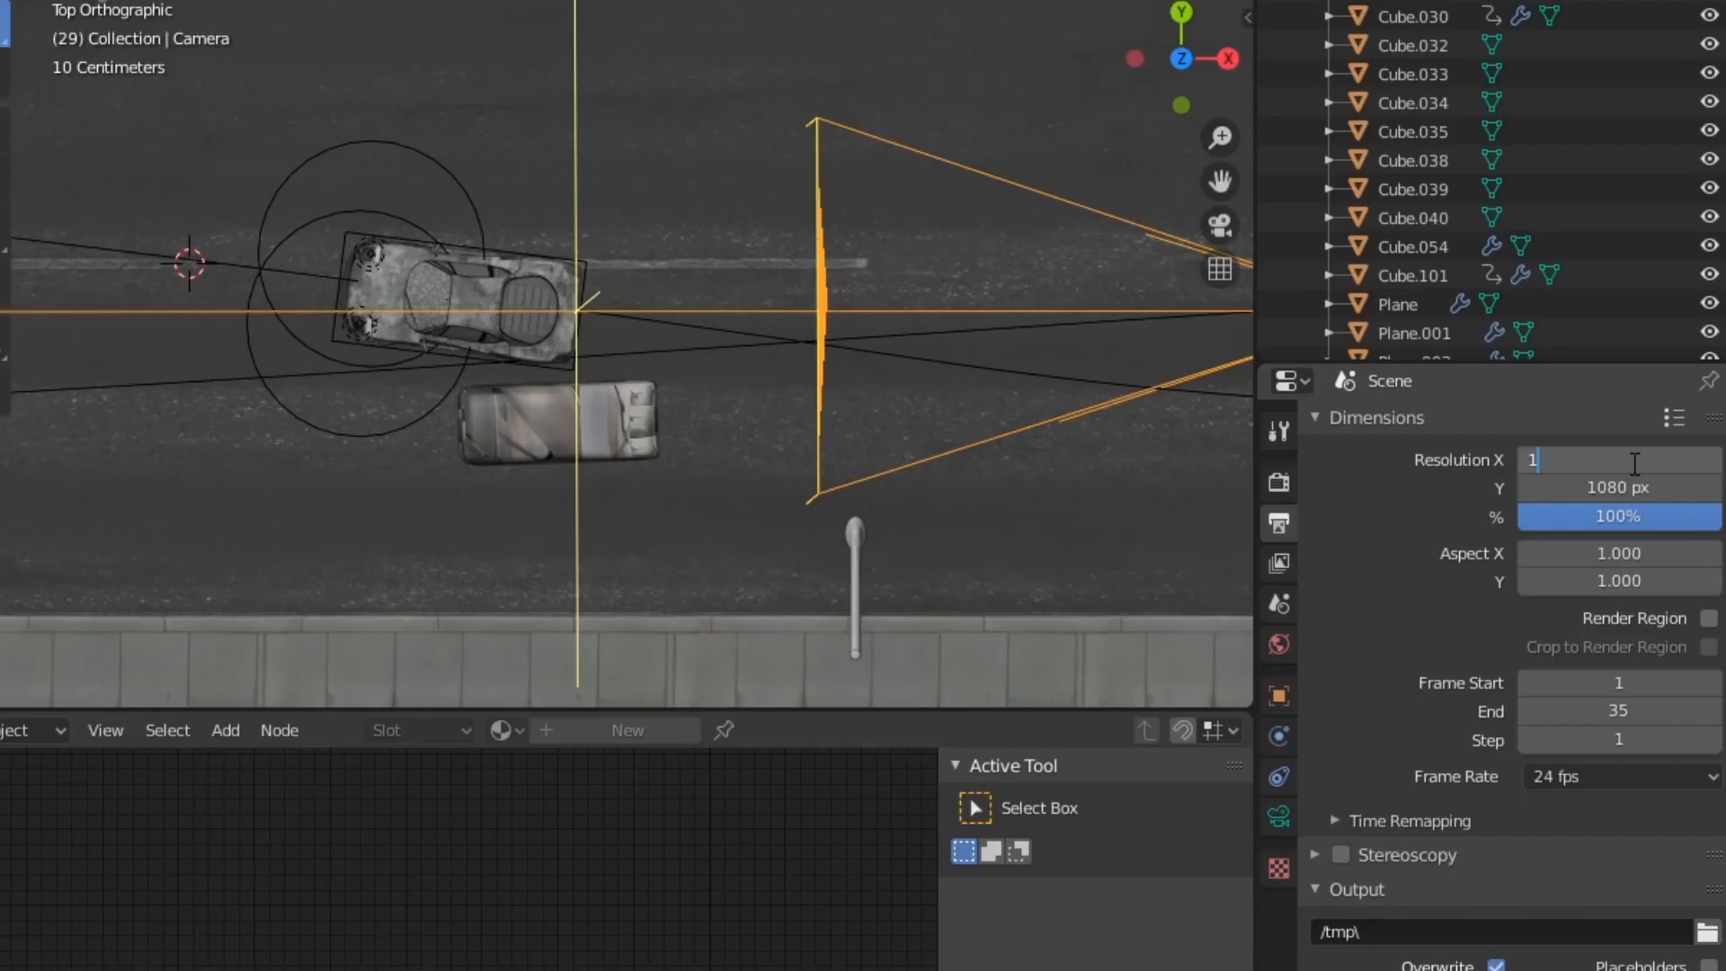
Set Resolution X to 1280 and adjust the fog emission colour.
type("1280")
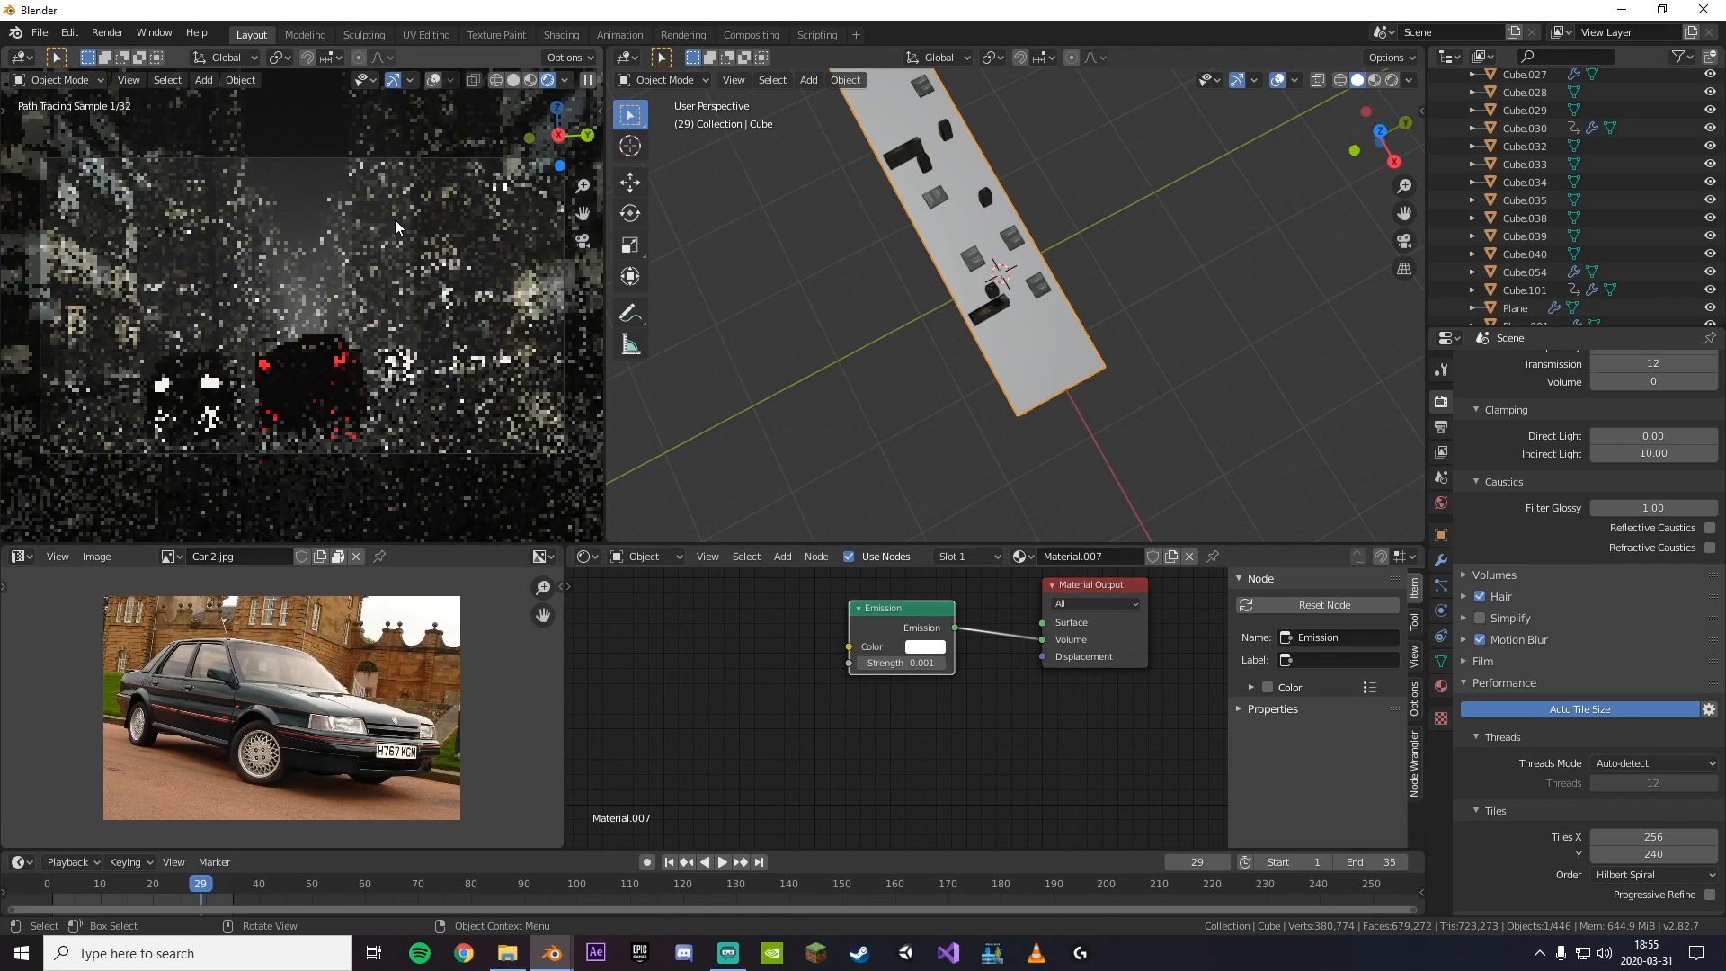
left_click(924, 646)
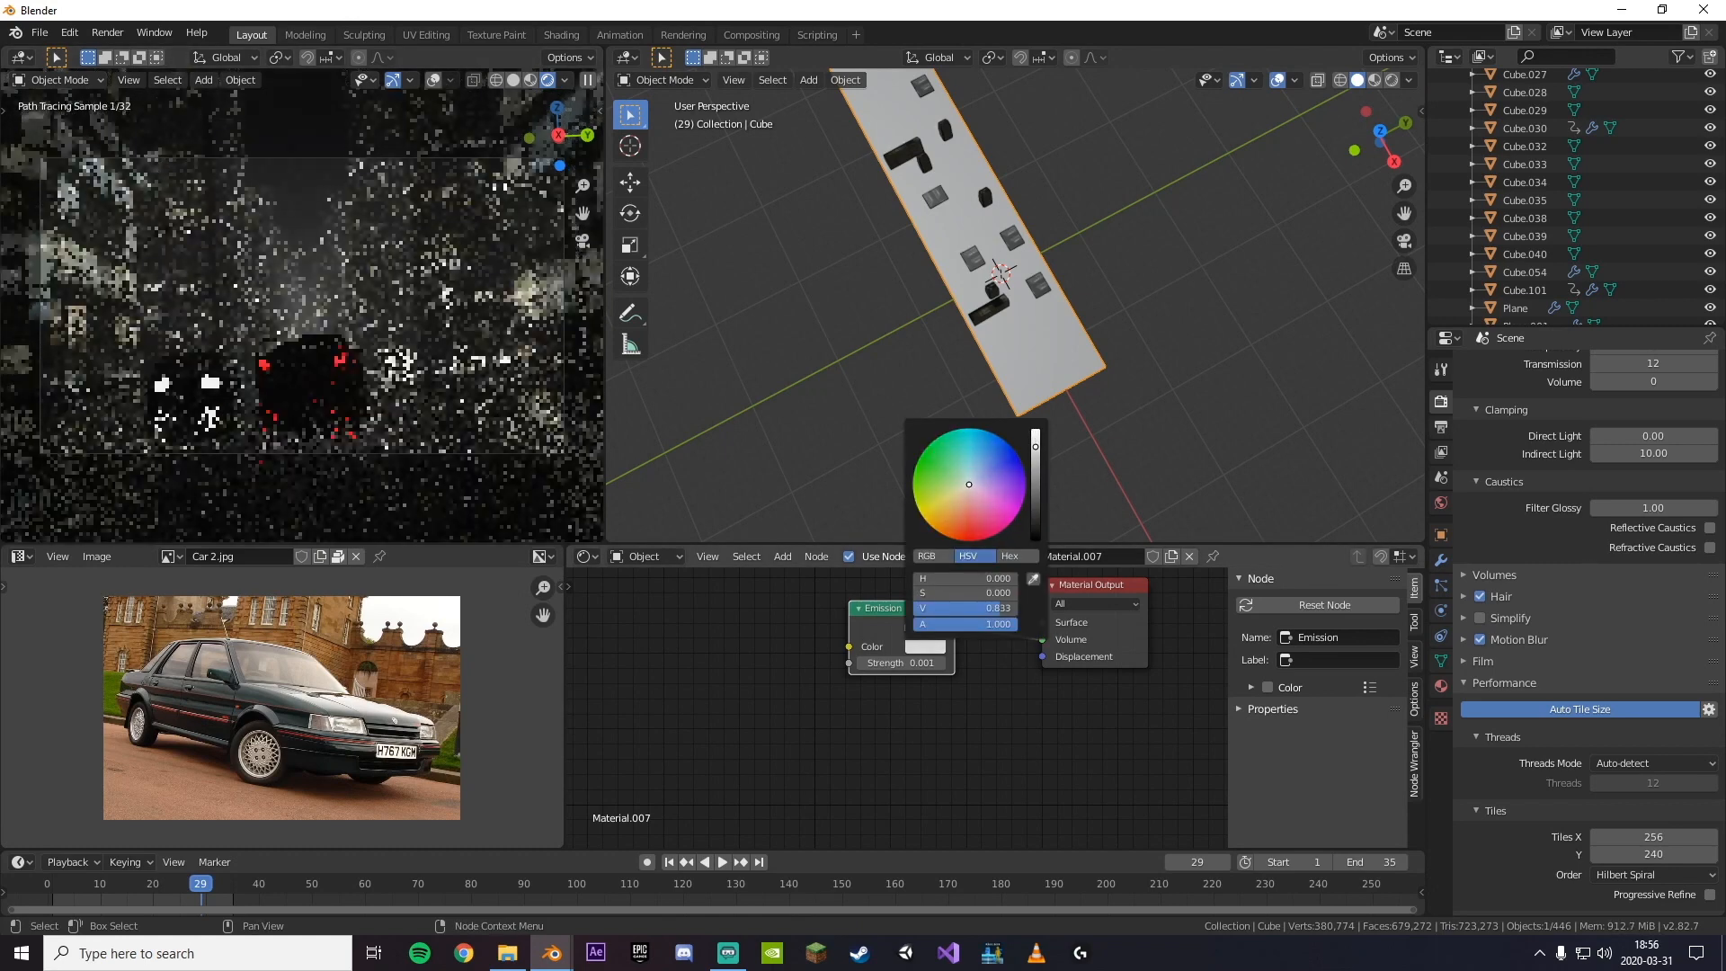